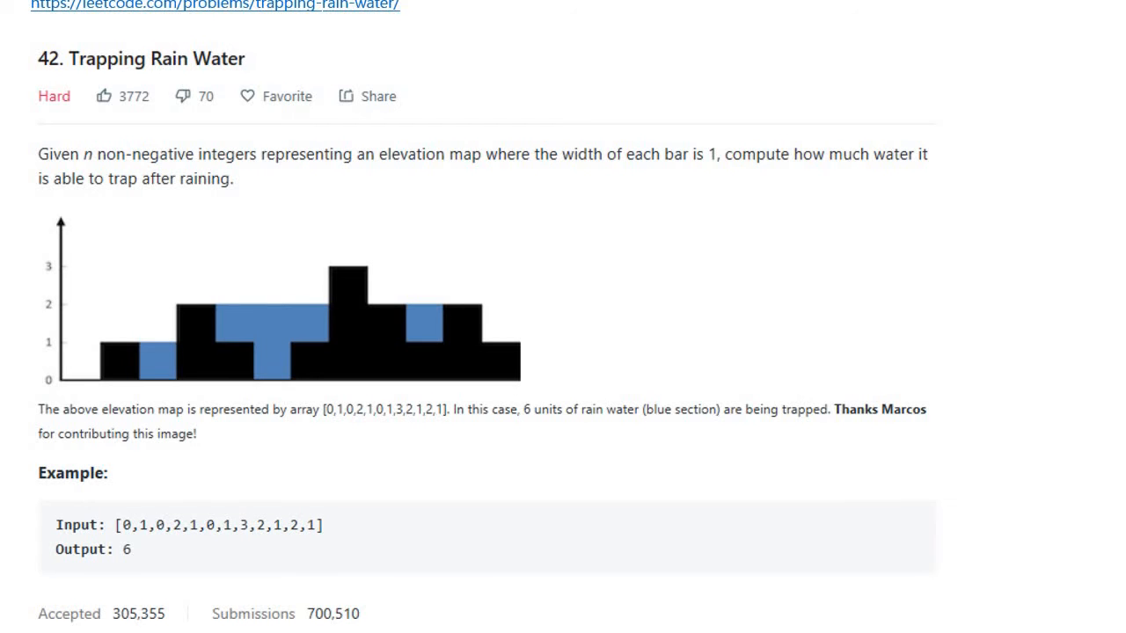
# Scroll up the page to bring the elevation diagram and code area into view
pyautogui.scroll(3)
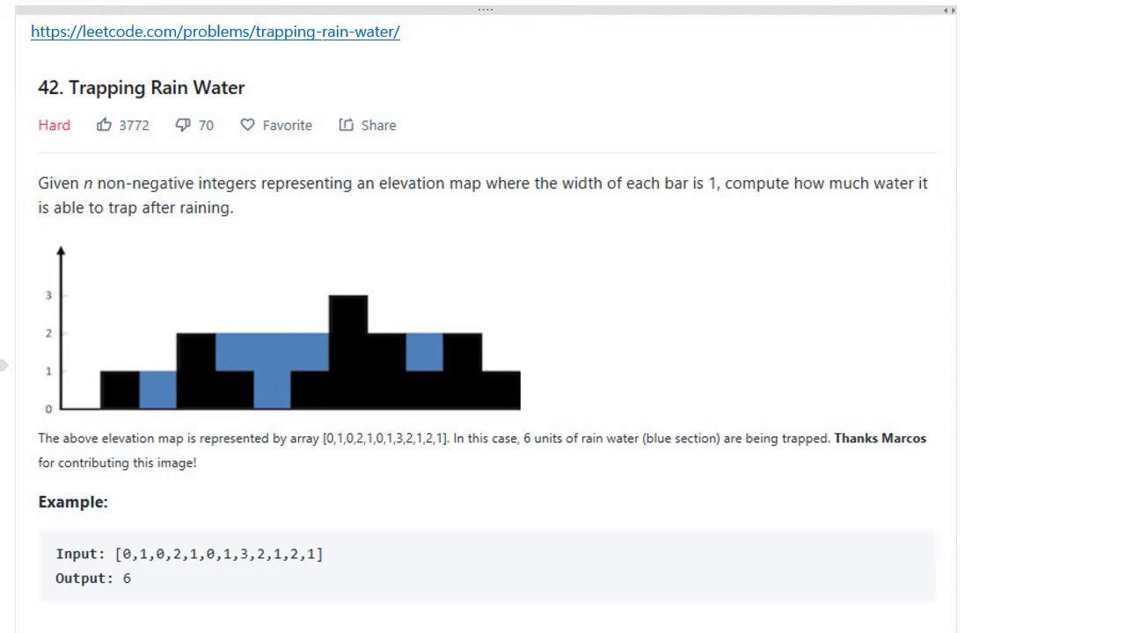
pyautogui.moveTo(574, 191)
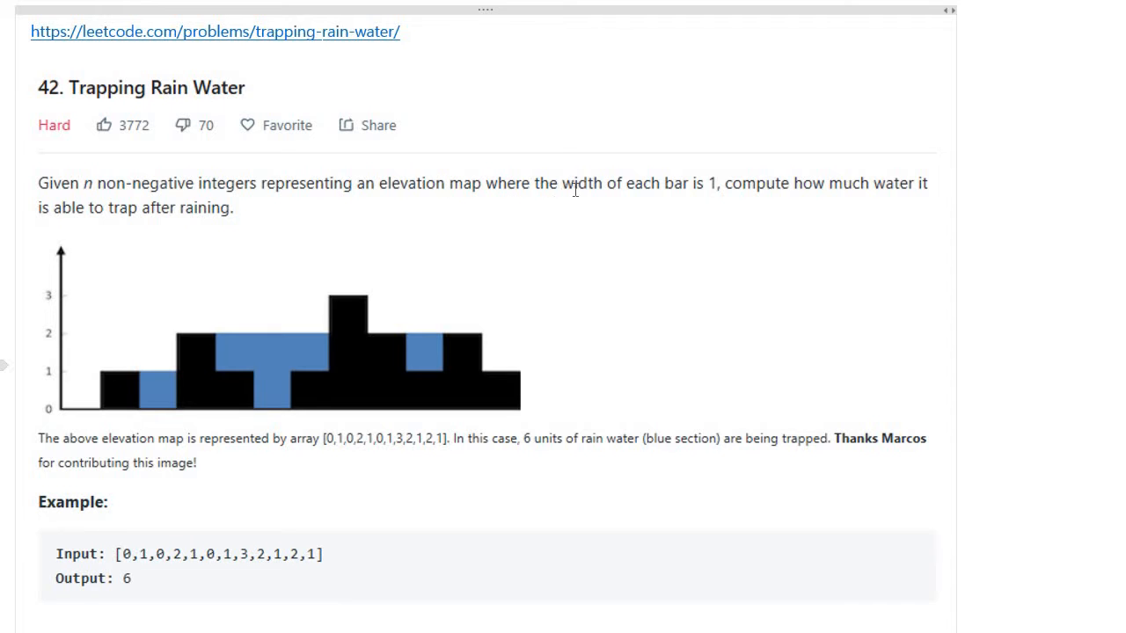
pyautogui.moveTo(696, 190)
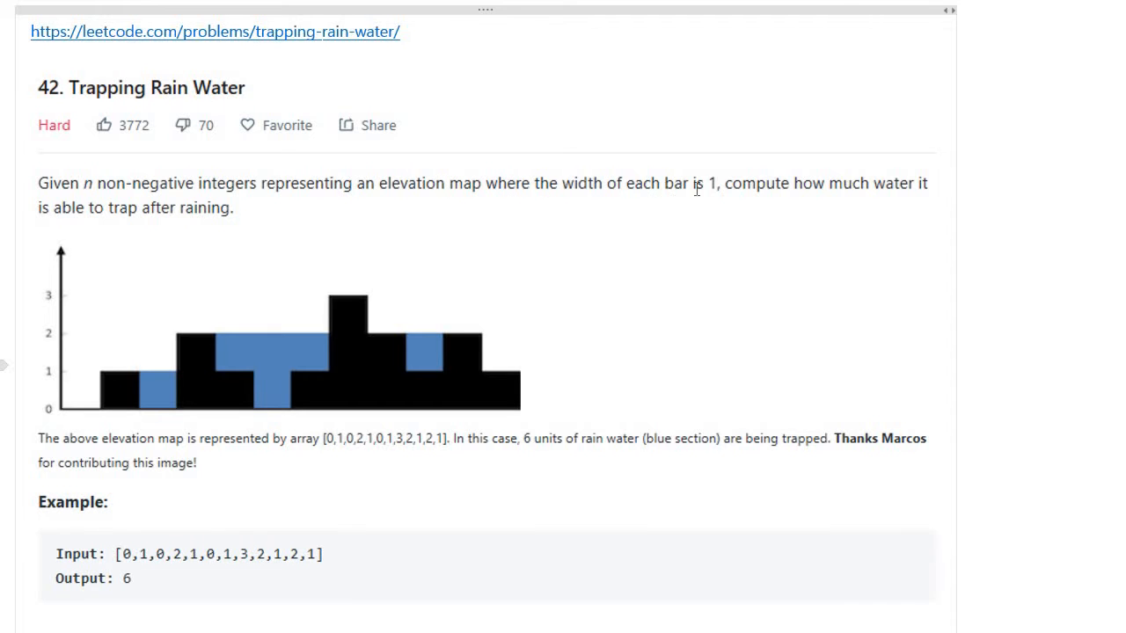
pyautogui.moveTo(654, 204)
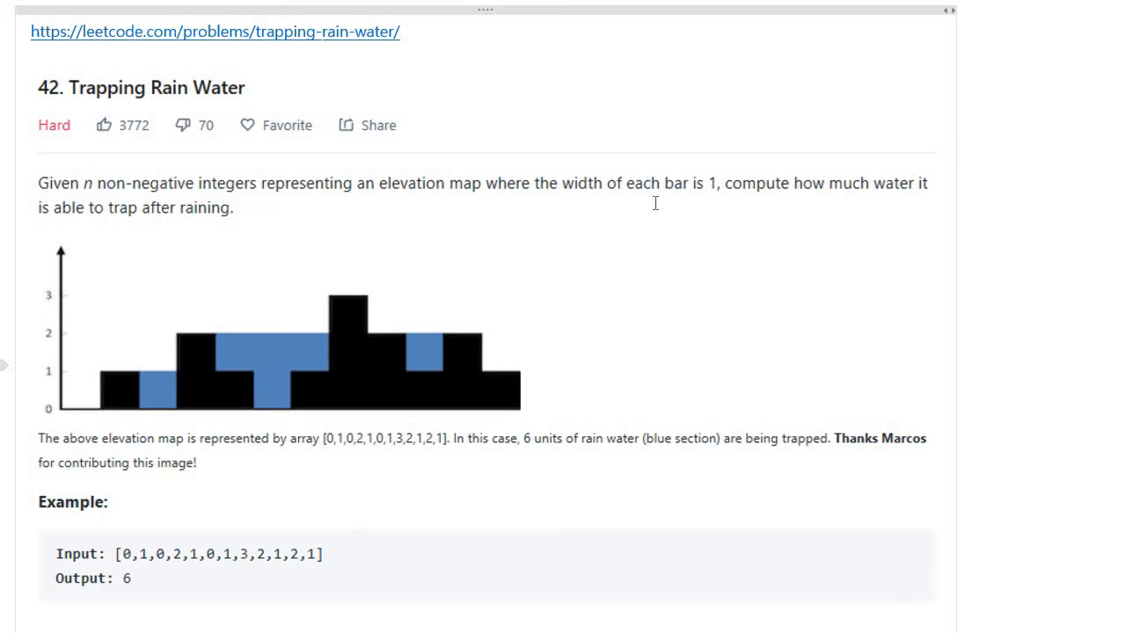
pyautogui.moveTo(132, 217)
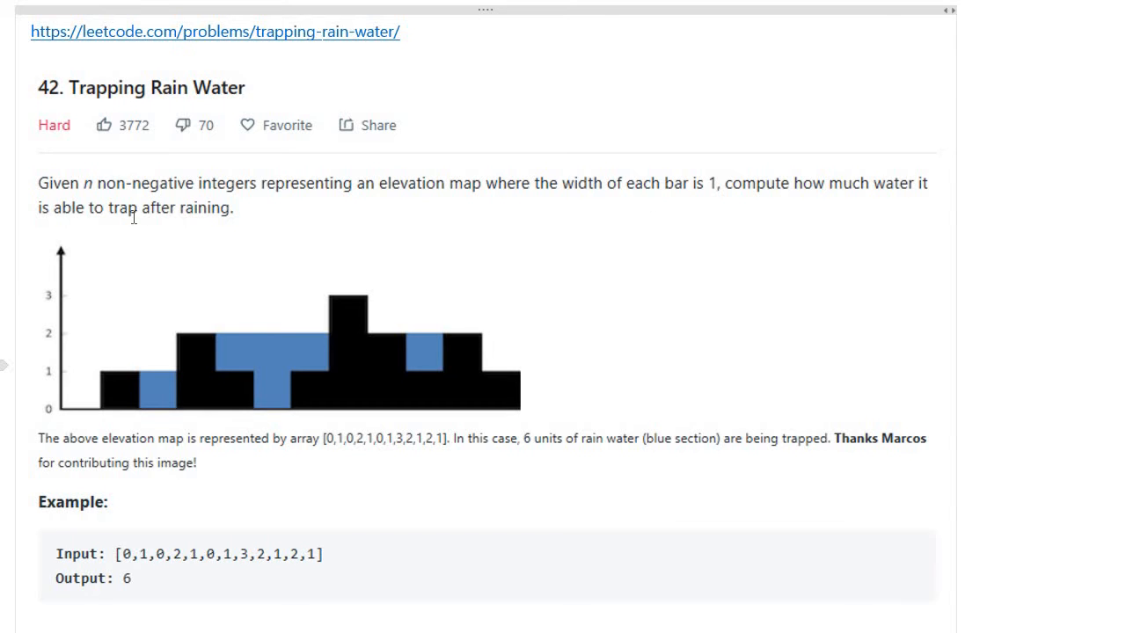
pyautogui.moveTo(127, 448)
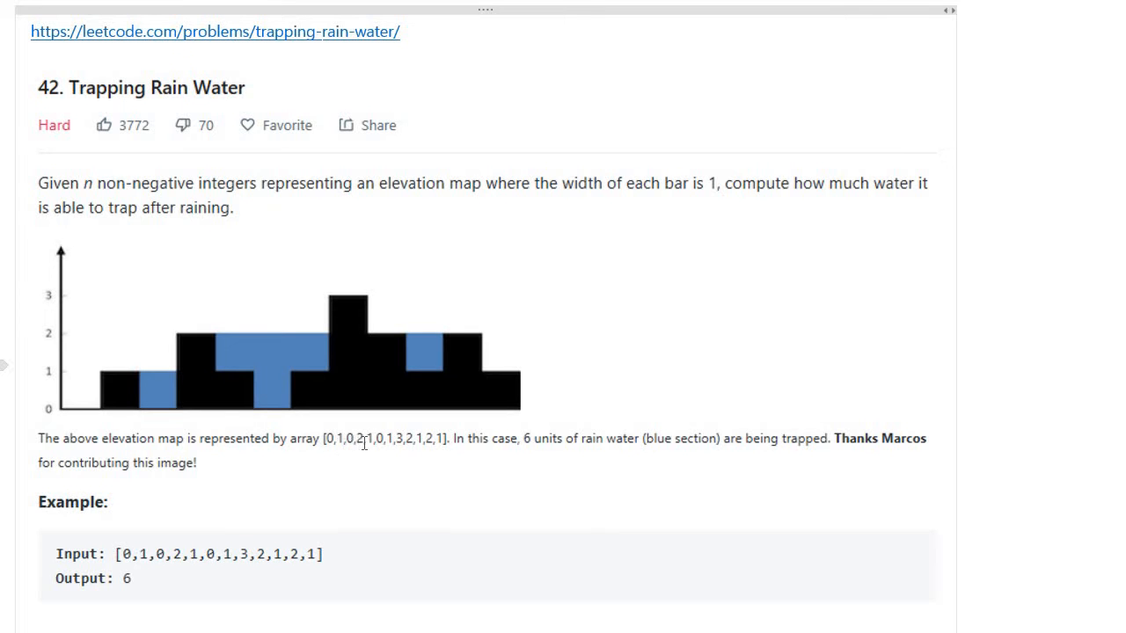
pyautogui.moveTo(421, 444)
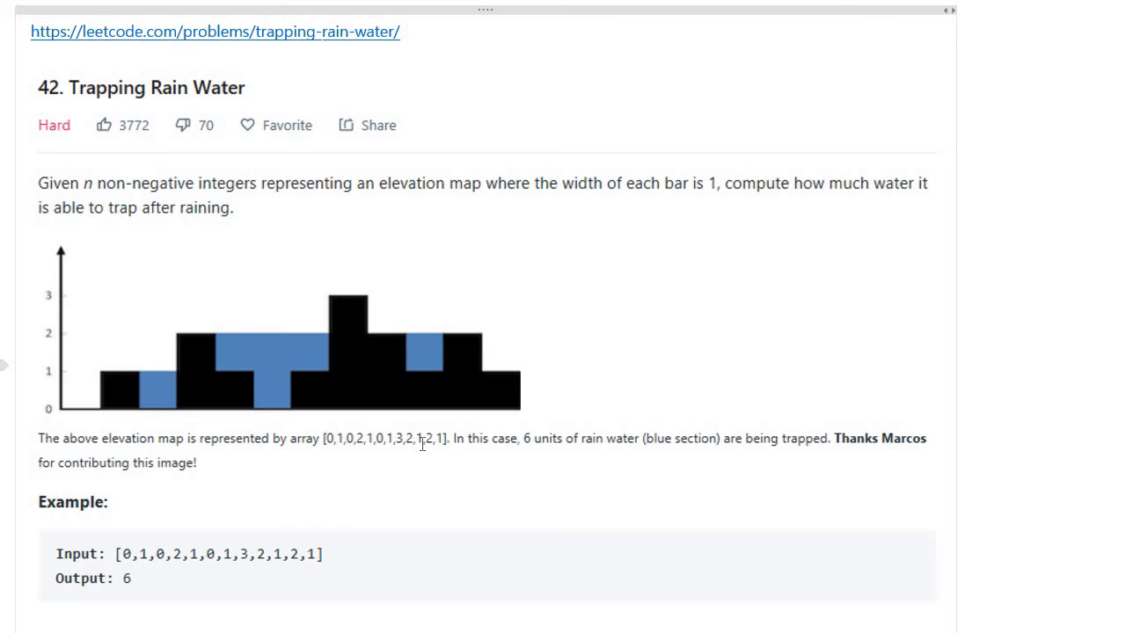
pyautogui.moveTo(542, 445)
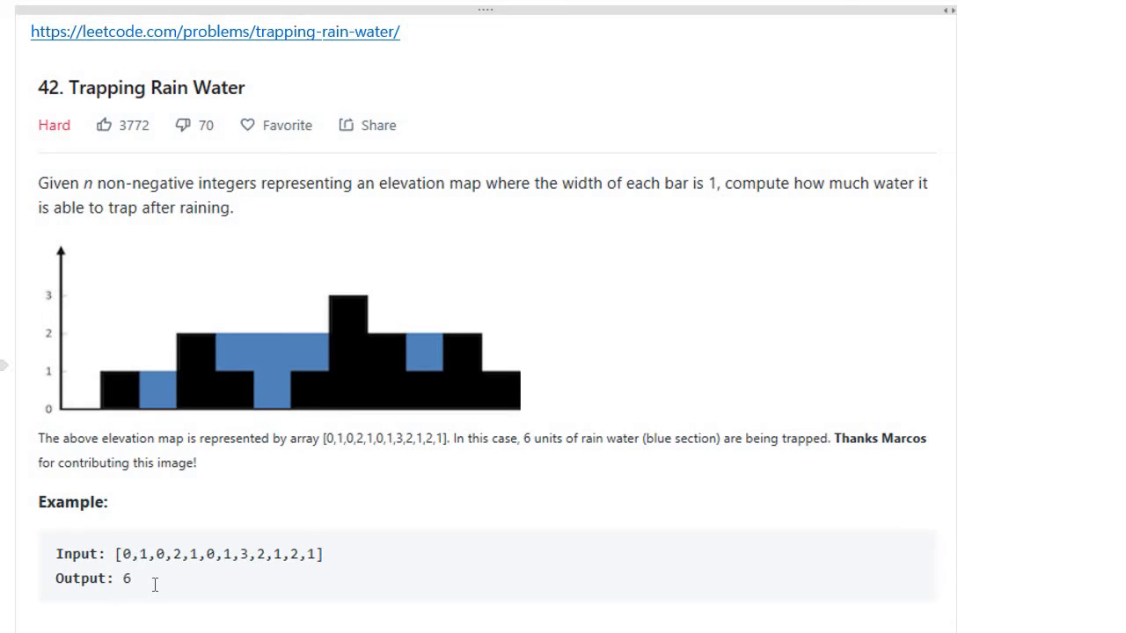
pyautogui.scroll(3)
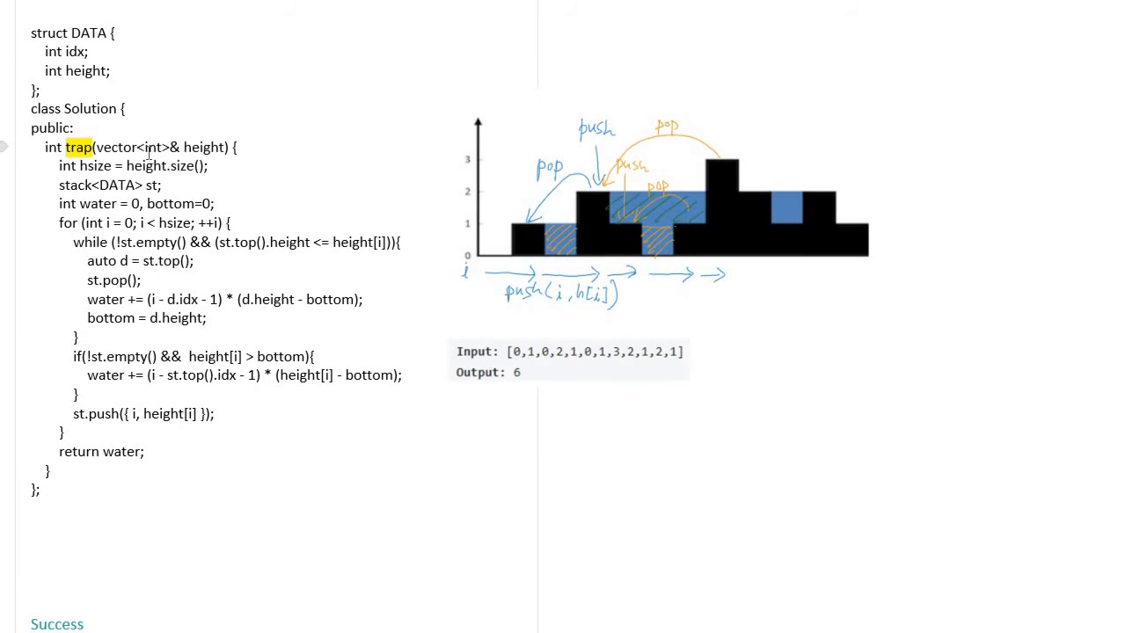
pyautogui.doubleClick(203, 146)
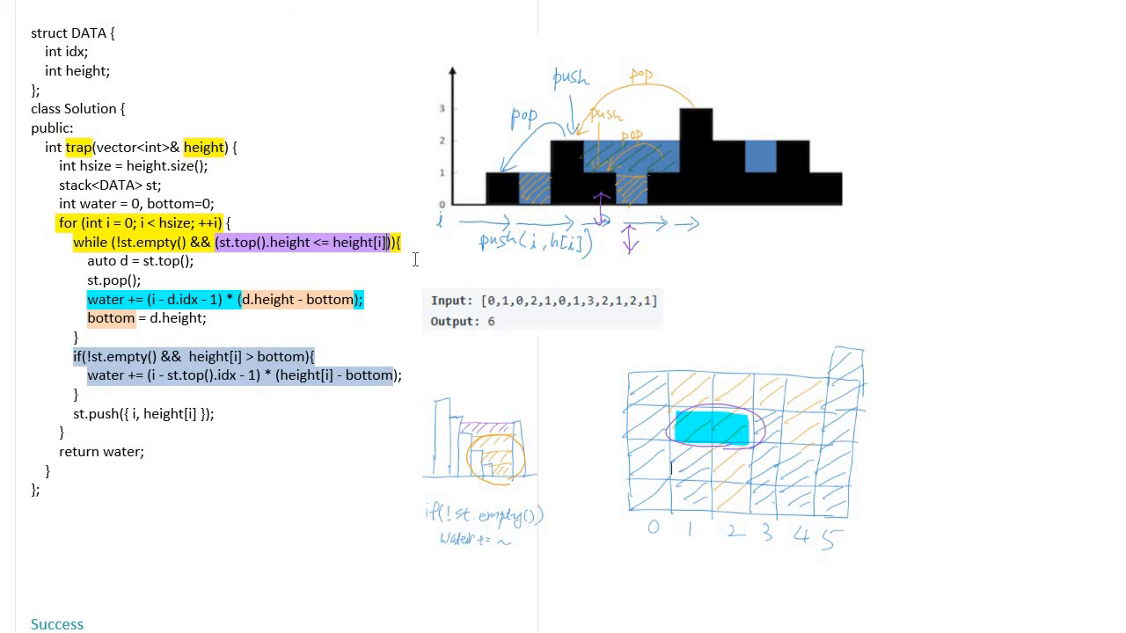
pyautogui.moveTo(232, 419)
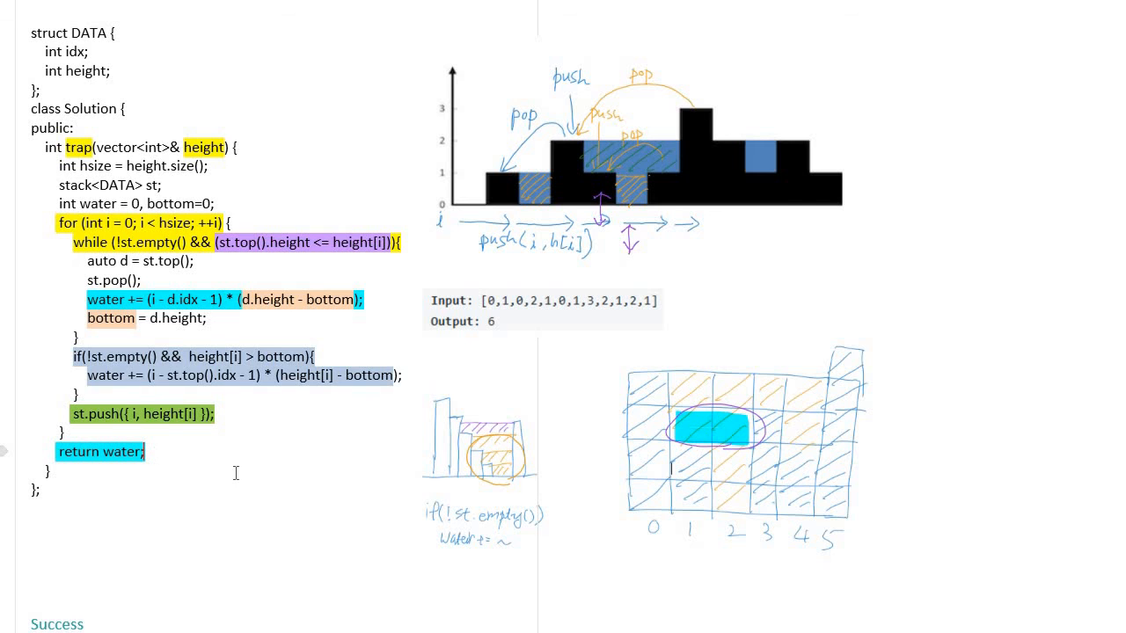
# Scroll down to the submission results showing the 4 ms runtime
pyautogui.scroll(-3)
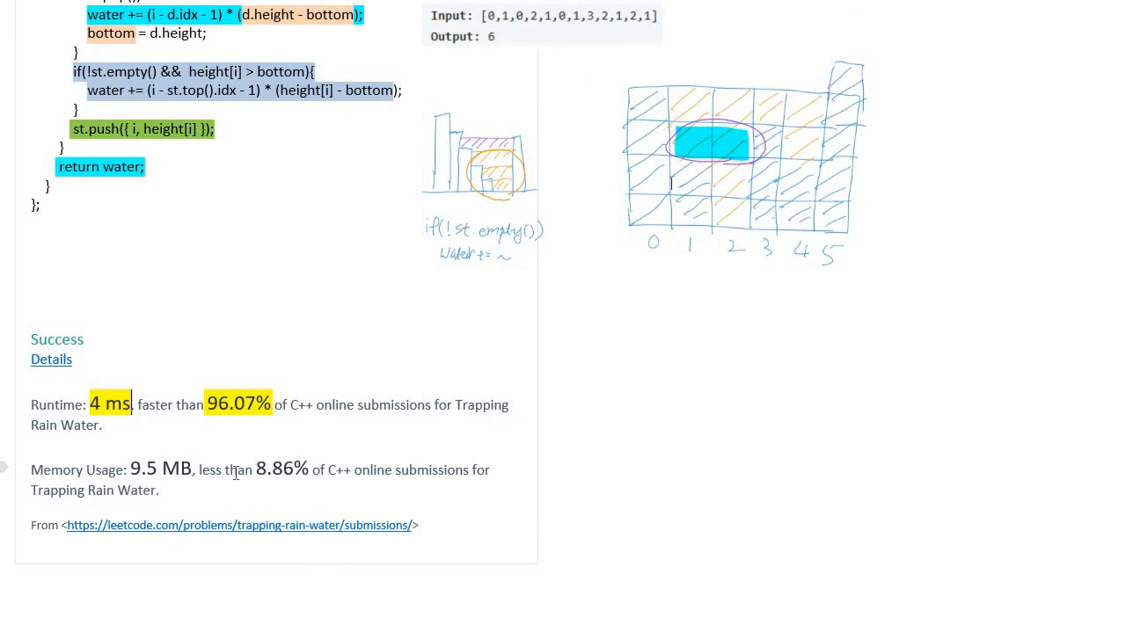